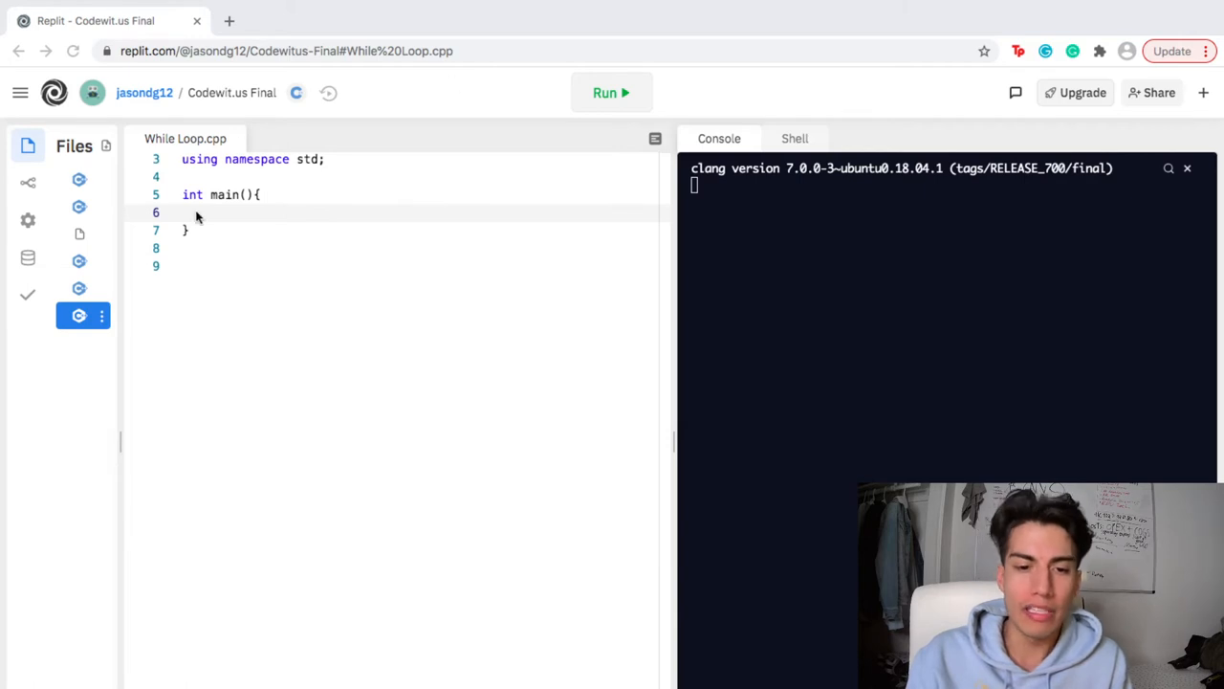
# Step: Write the loop header for (int i = 0; i < 5; i++) on the empty line inside main
pyautogui.click(199, 213)
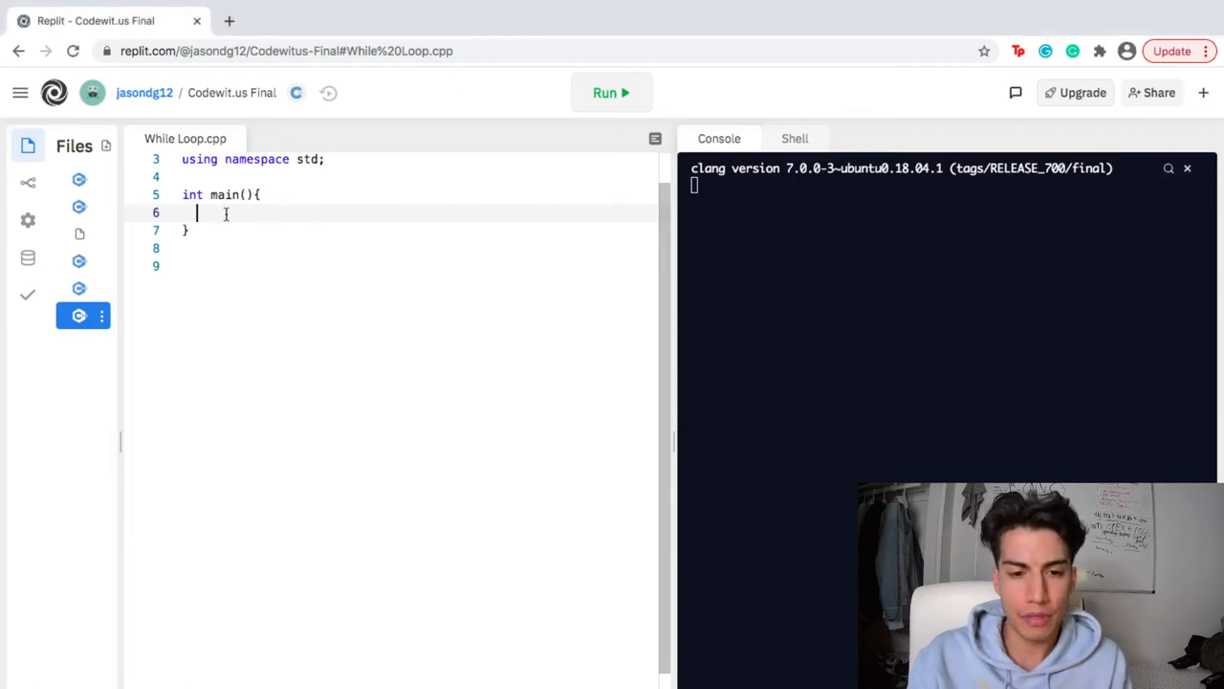
pyautogui.write('for')
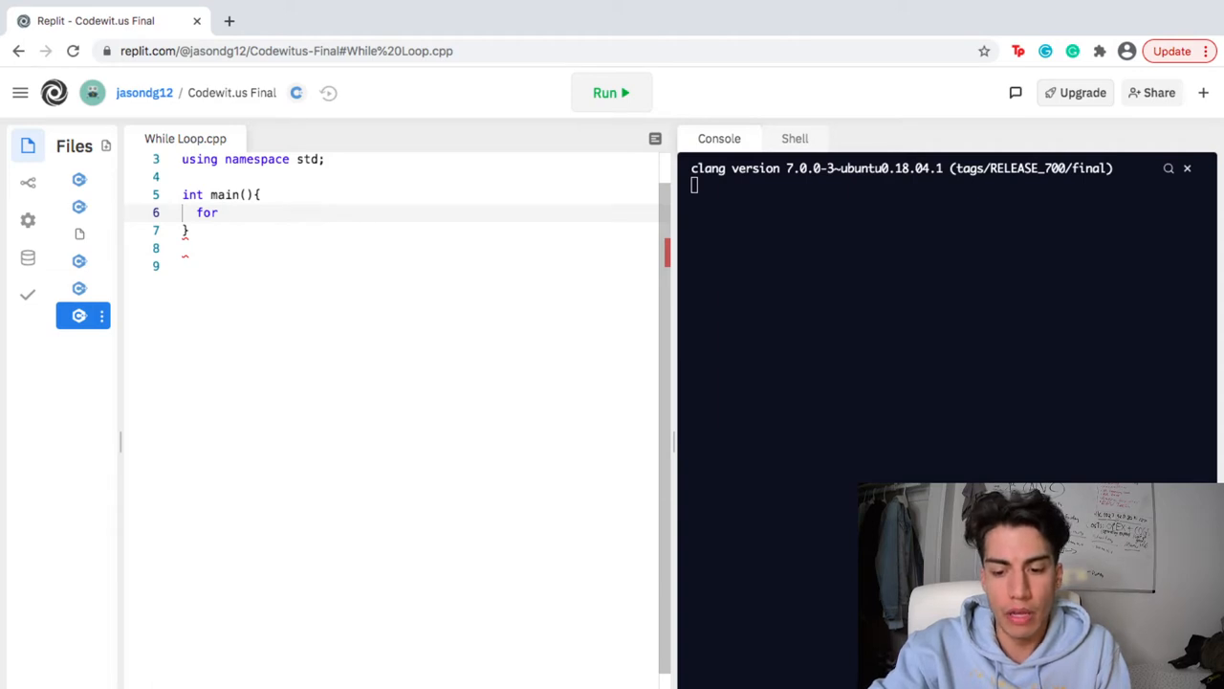
pyautogui.write('()')
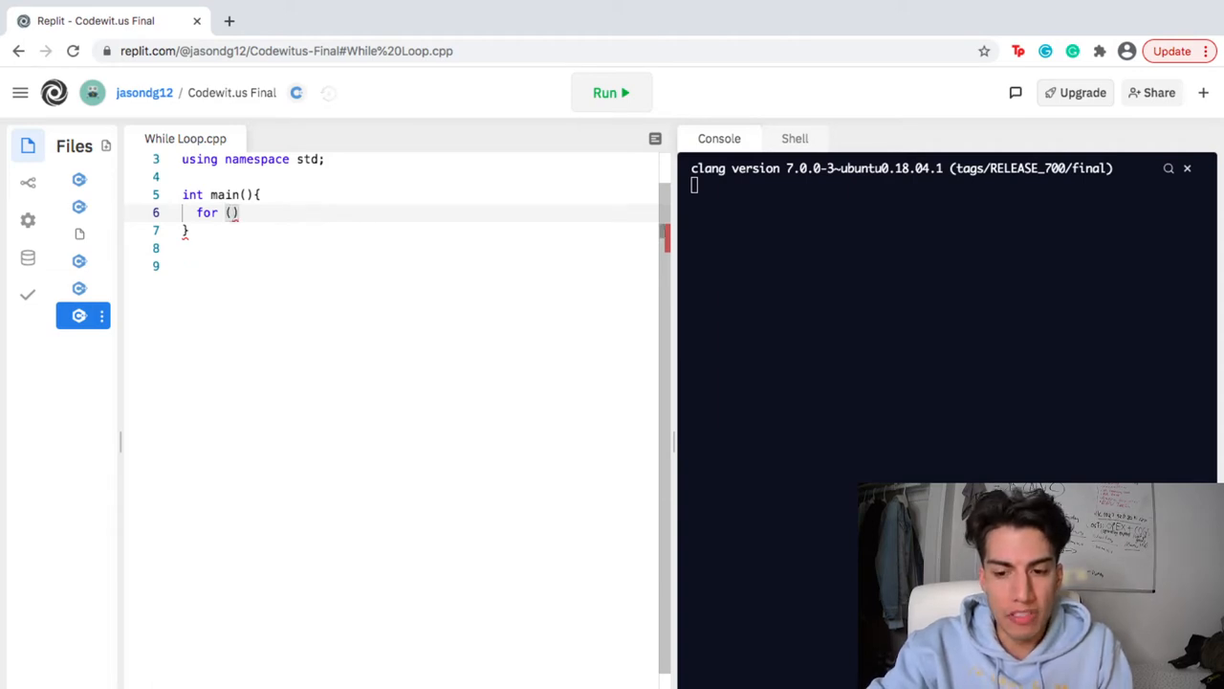
pyautogui.write('int')
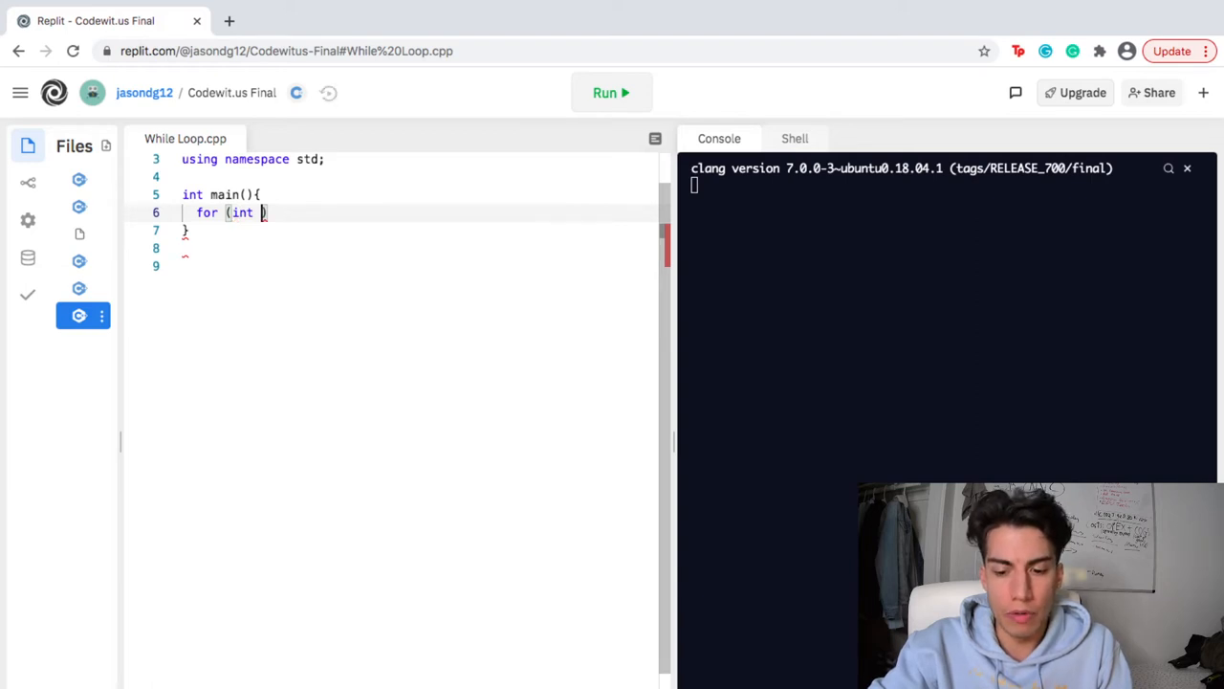
pyautogui.write('i')
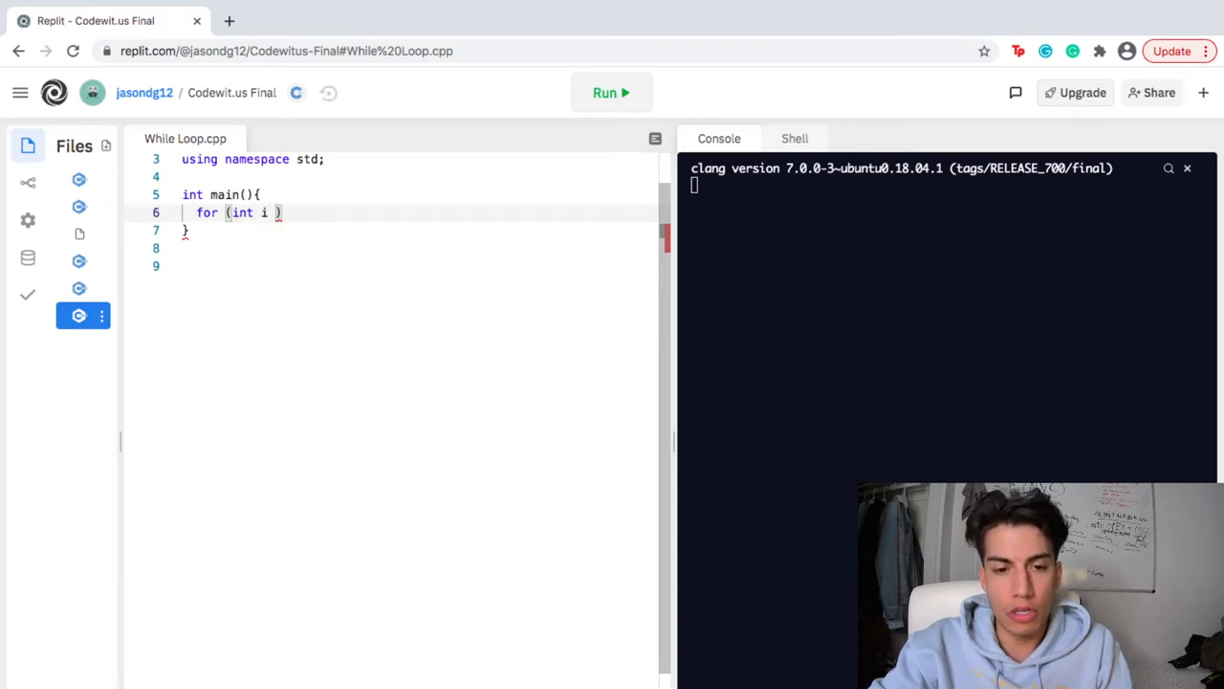
pyautogui.write('=')
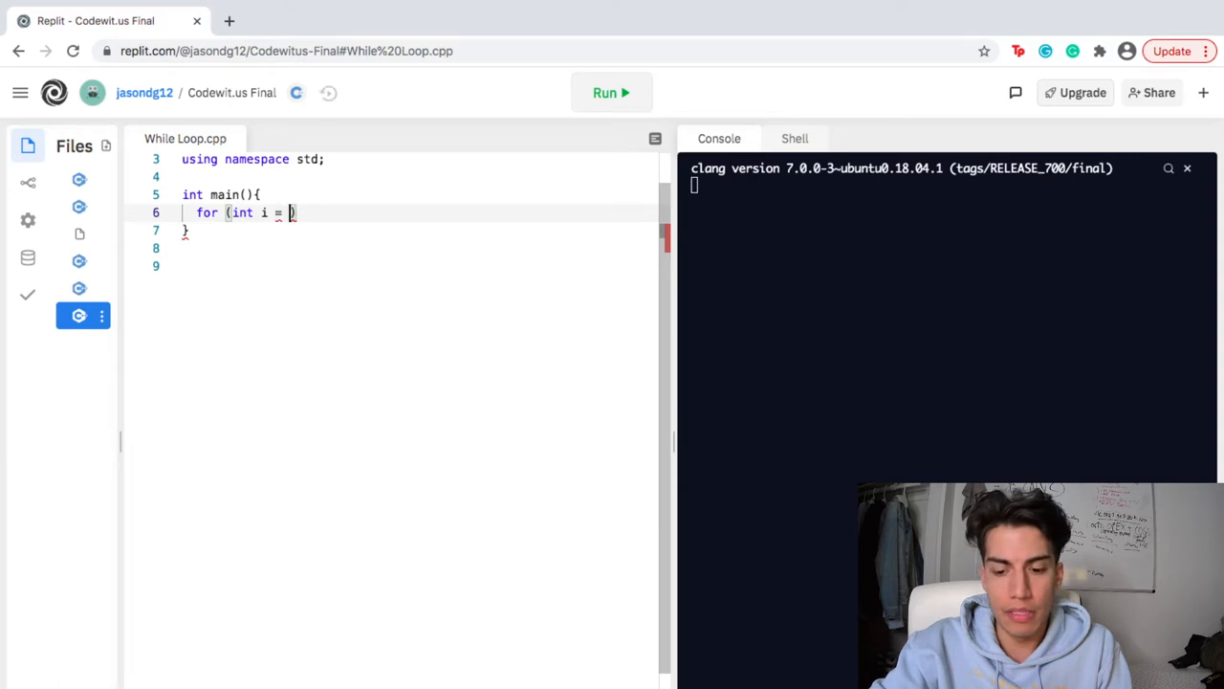
pyautogui.write('0')
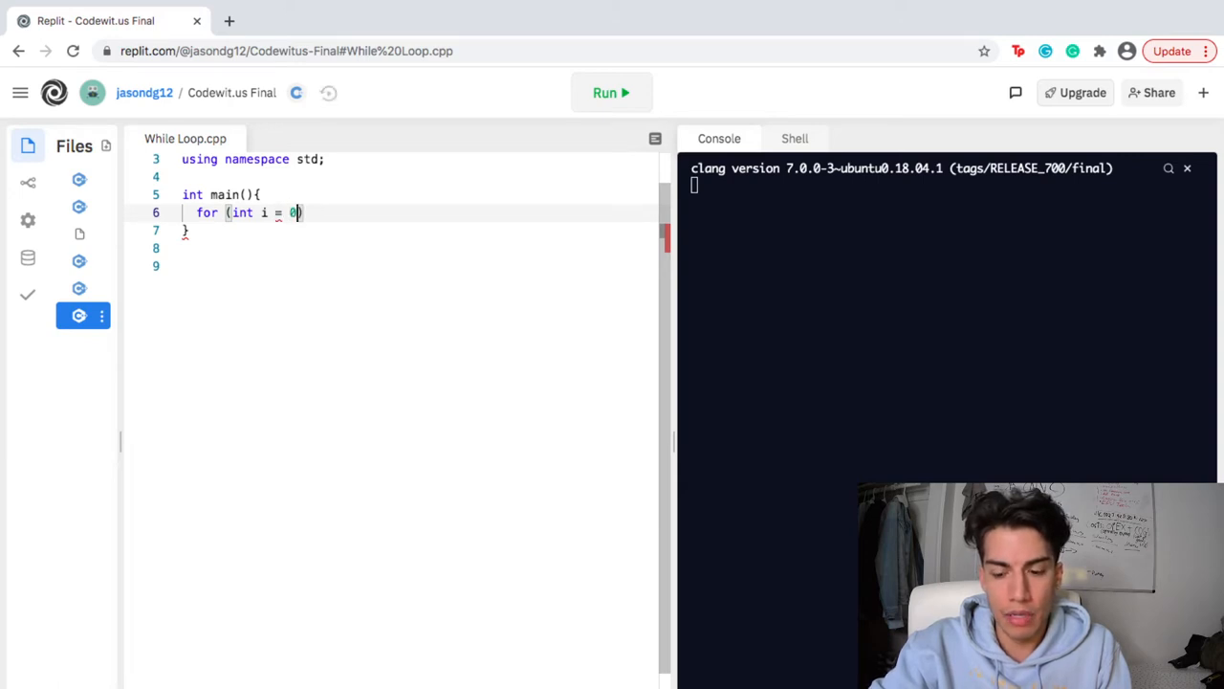
pyautogui.write('"; "')
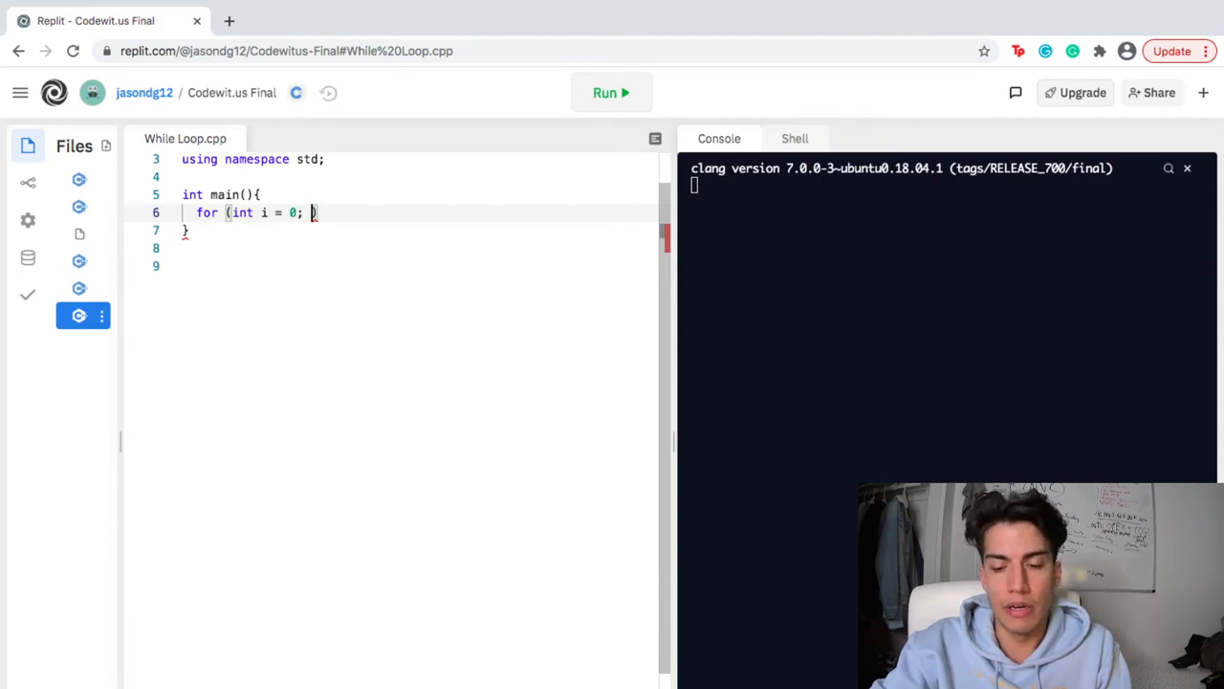
pyautogui.write('i <')
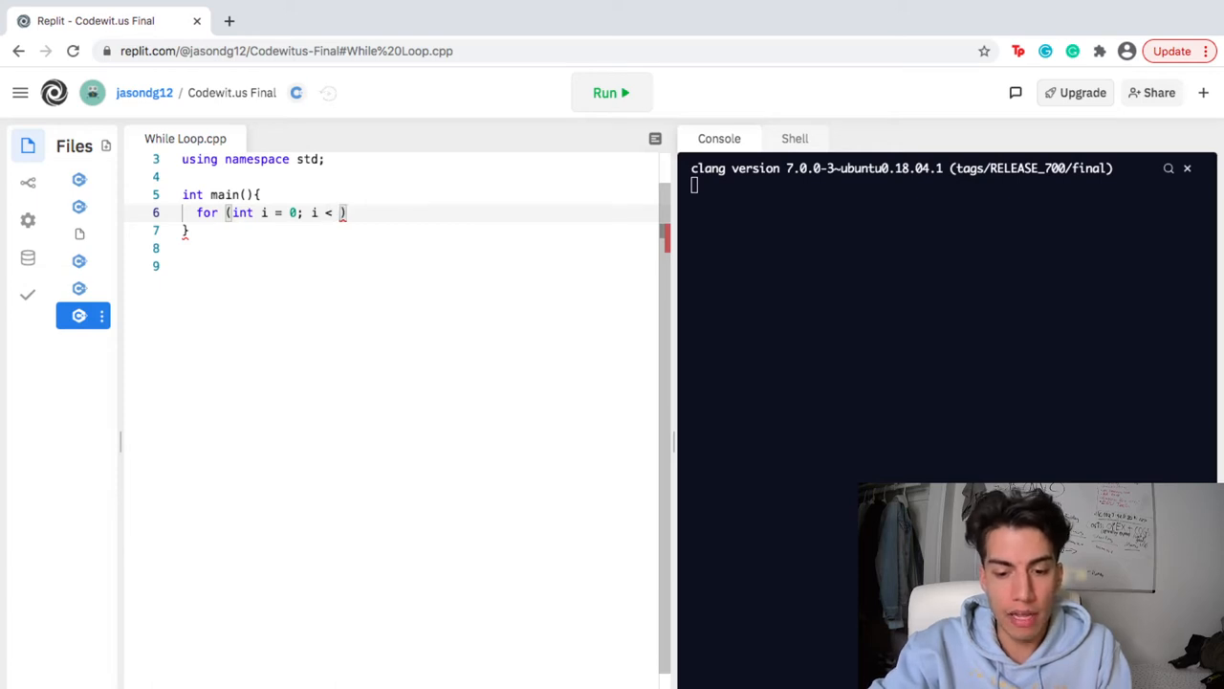
pyautogui.write('5')
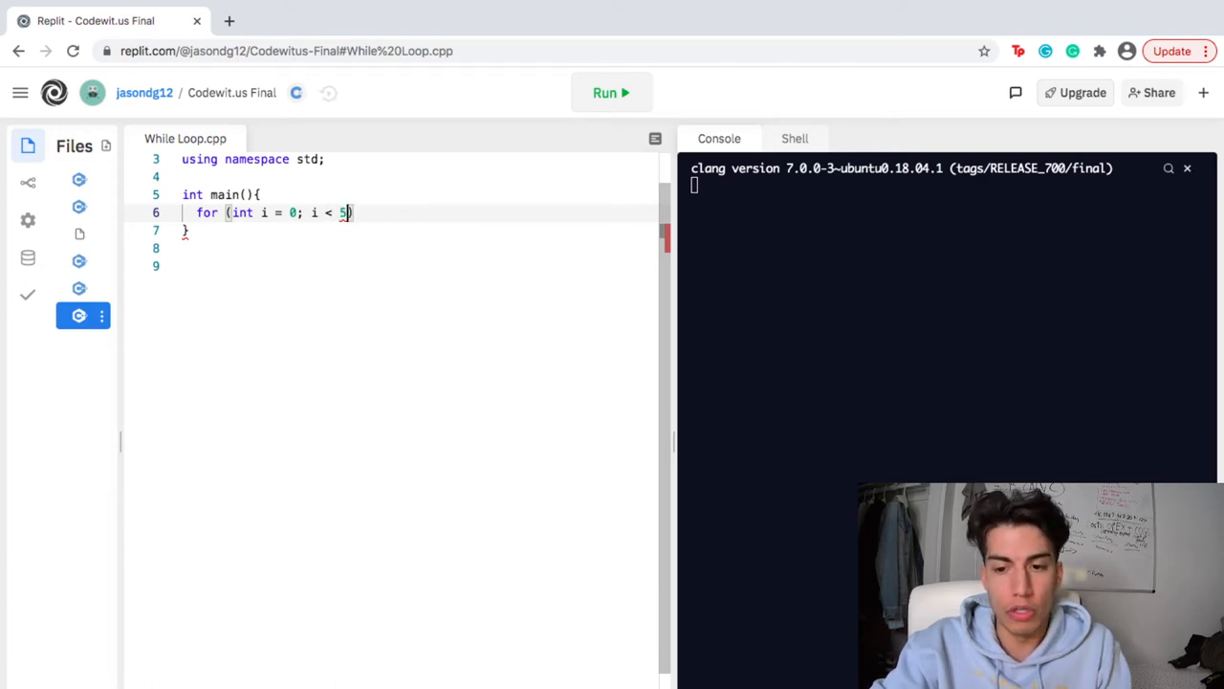
pyautogui.write(';')
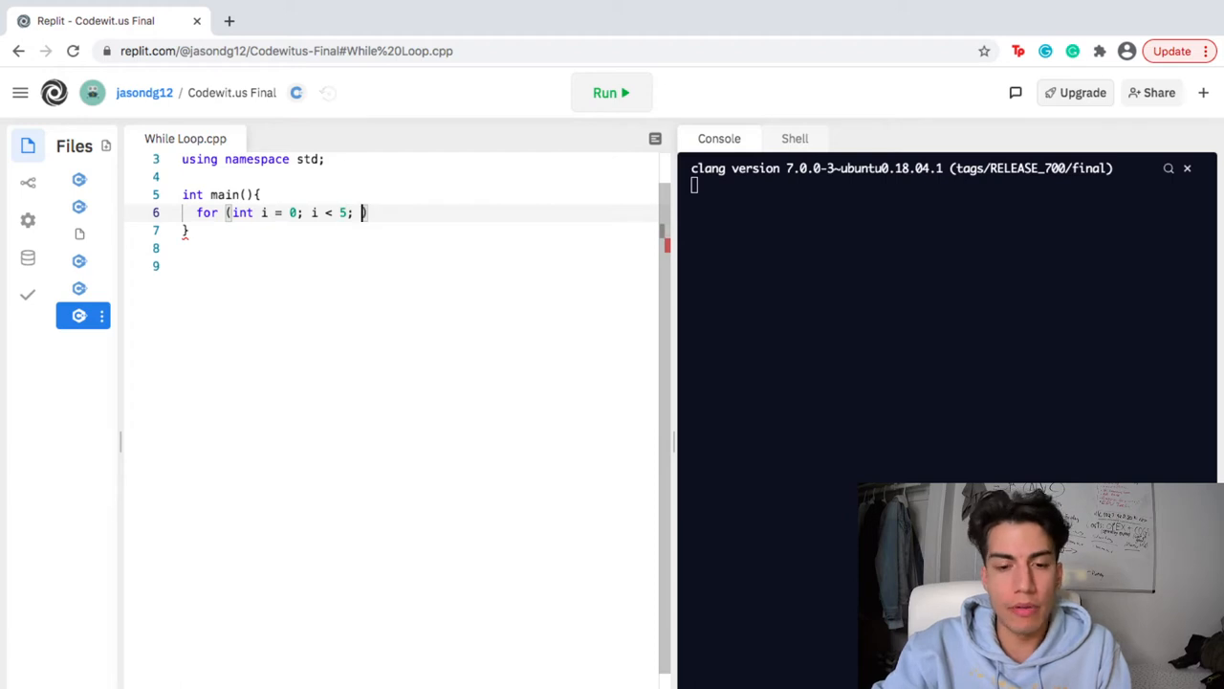
pyautogui.write('i')
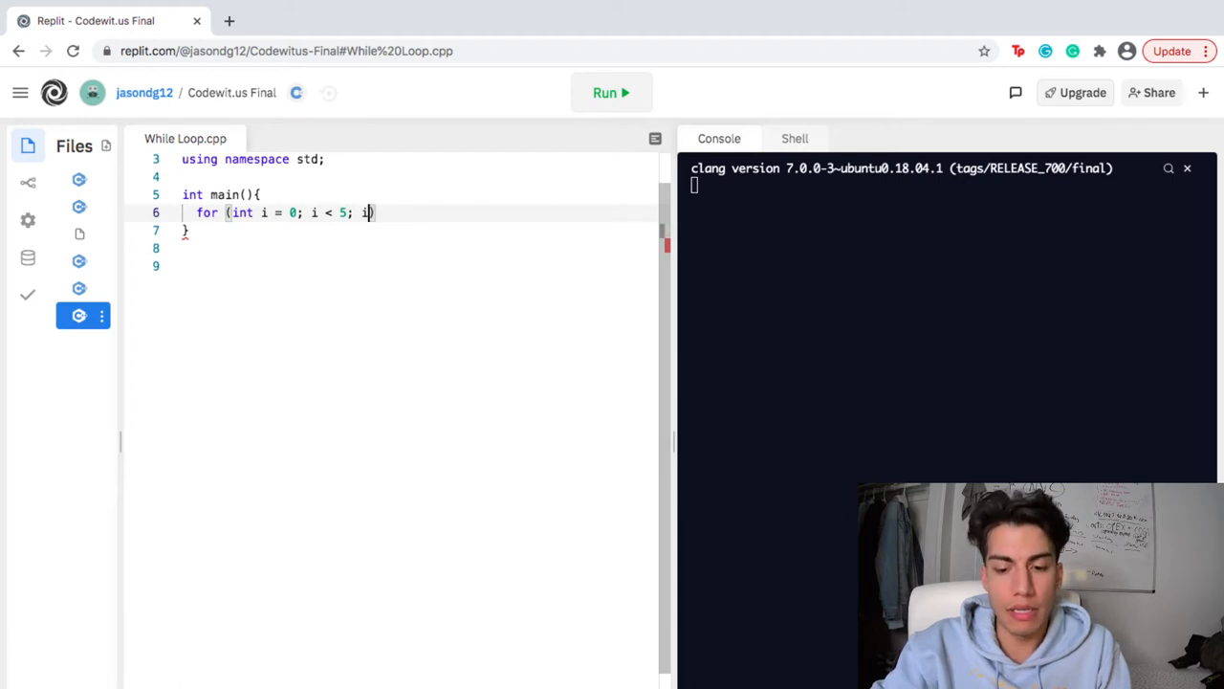
pyautogui.write('++)')
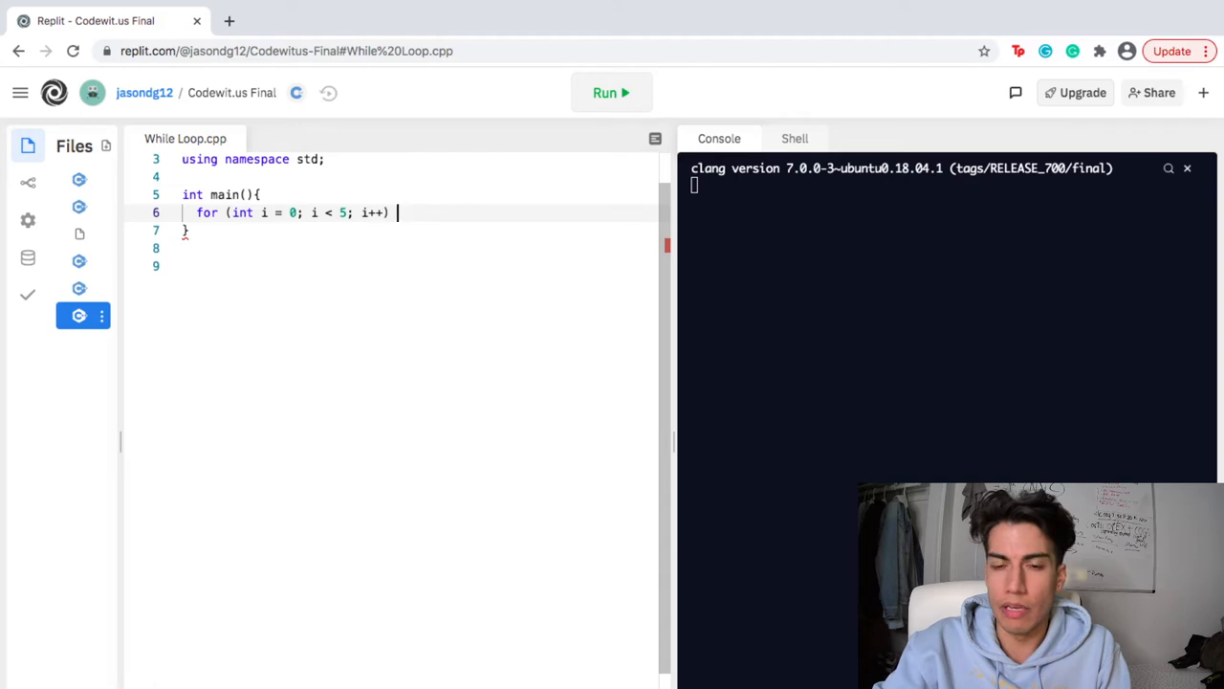
# Step: Add braces holding cout << "Hello! " << "\n"; as the loop body
pyautogui.write('{}')
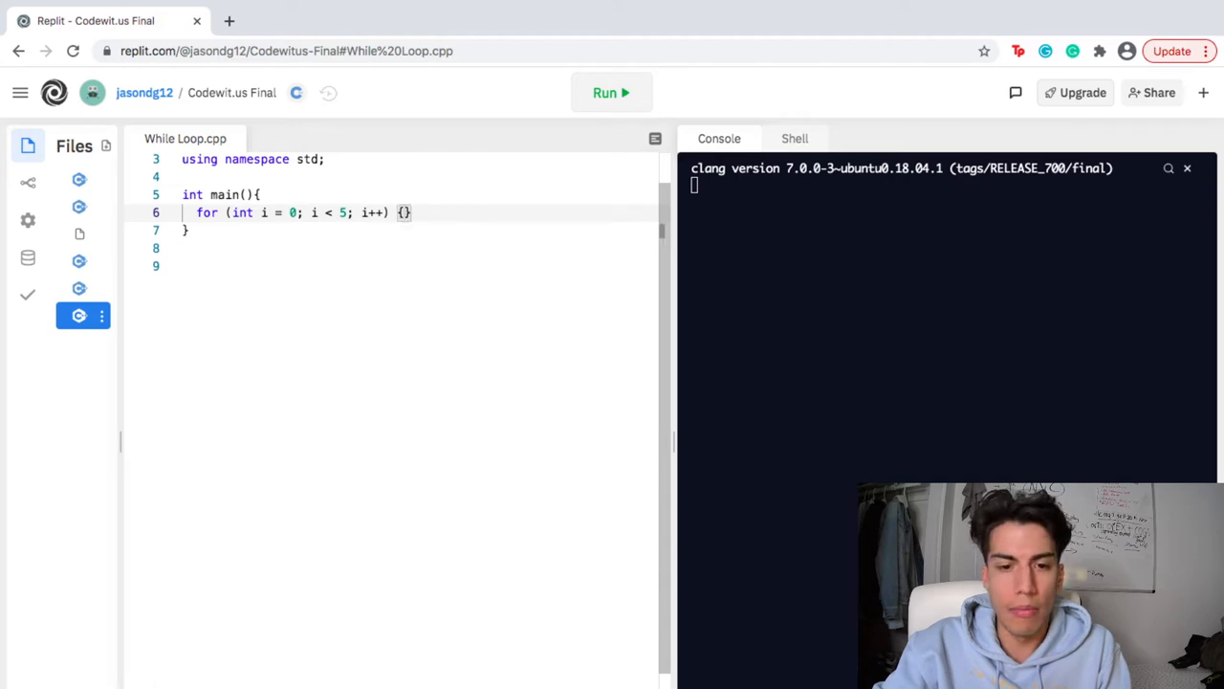
pyautogui.write('co')
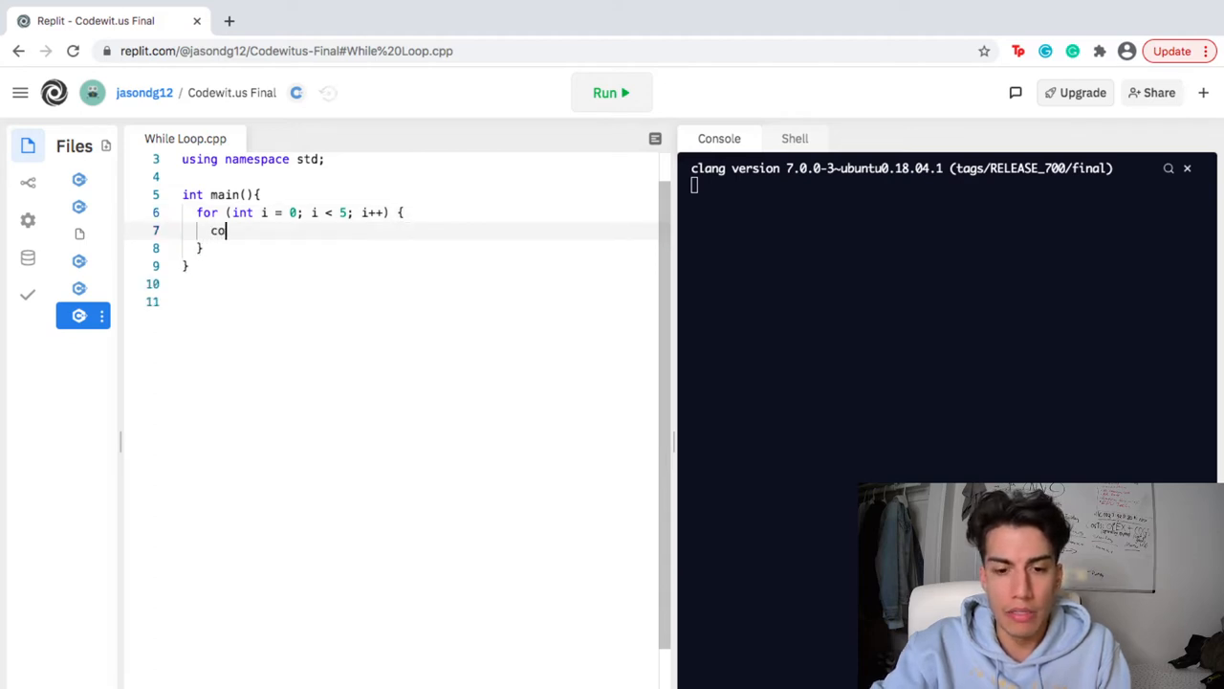
pyautogui.write('ut <<')
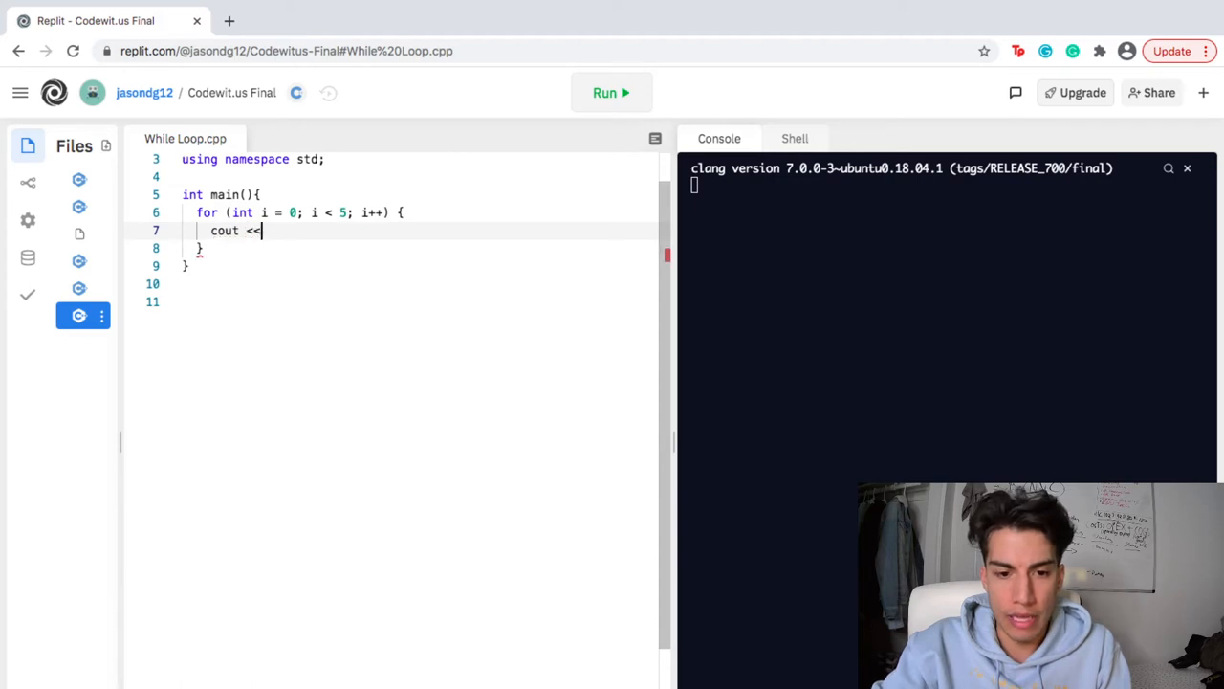
pyautogui.write('""')
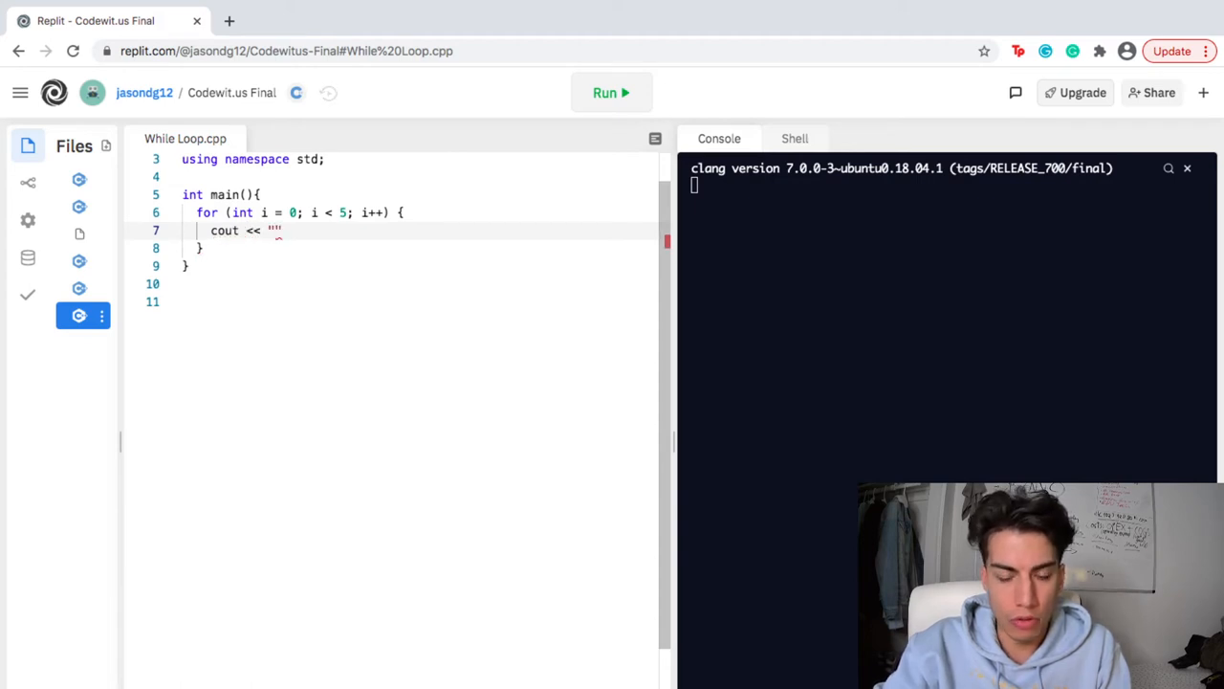
pyautogui.write('Hello!')
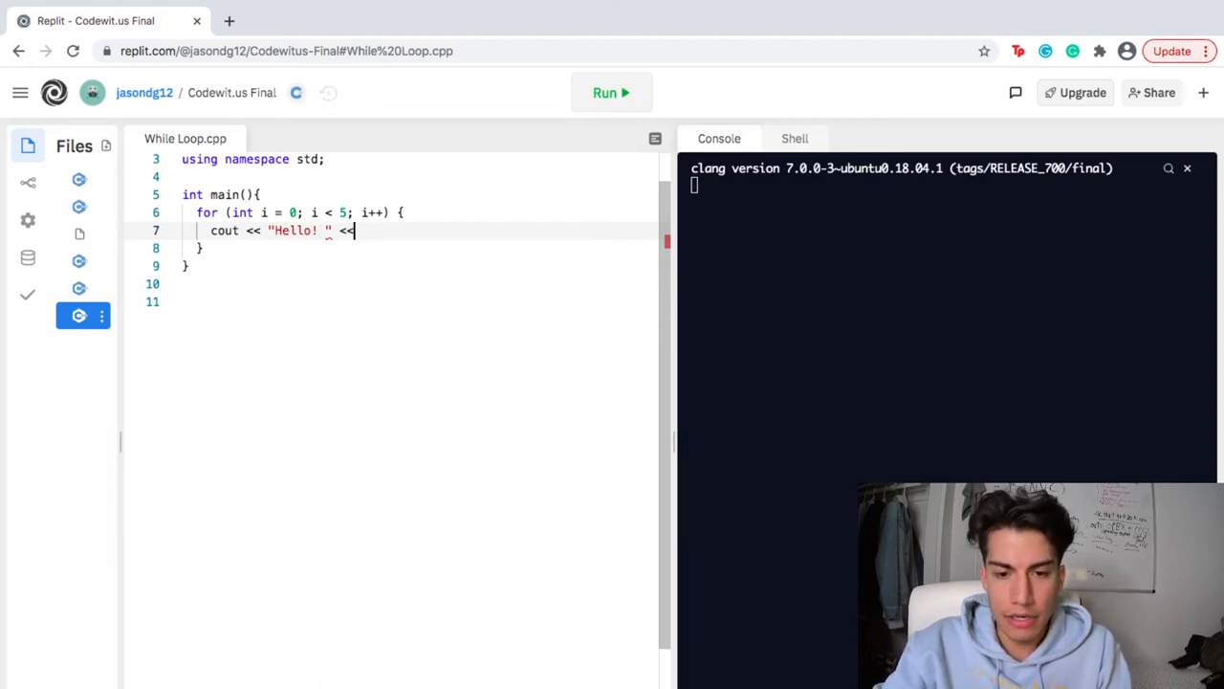
pyautogui.write('"')
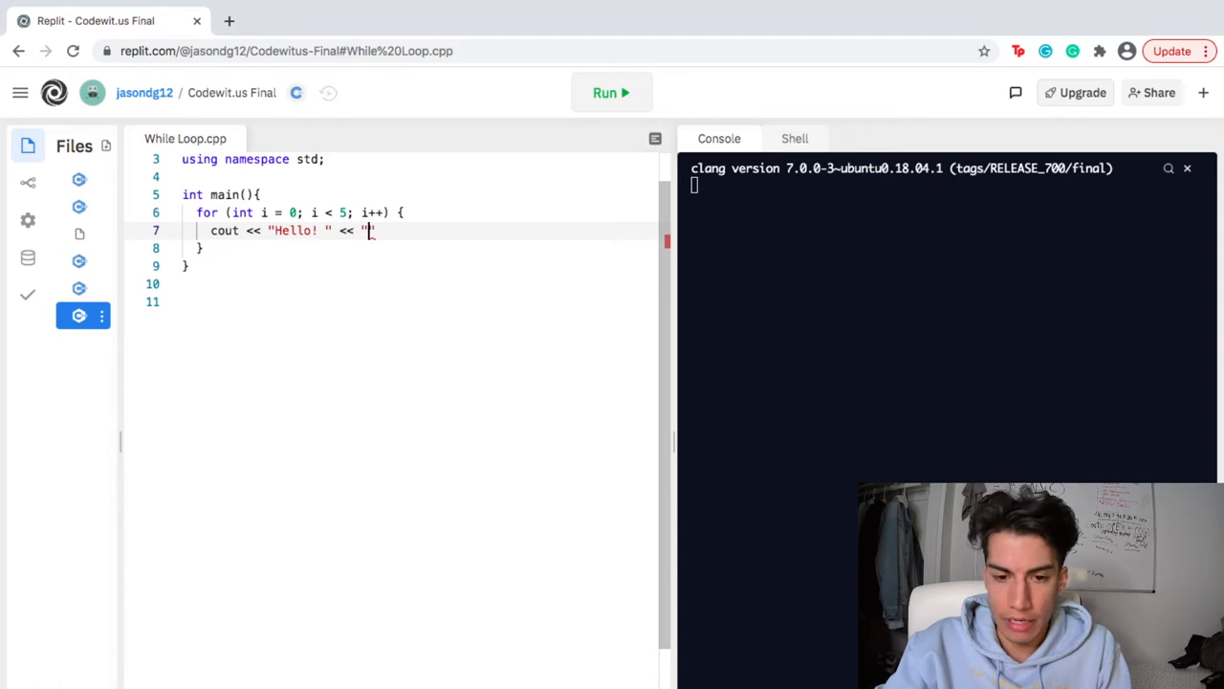
pyautogui.write('\\n')
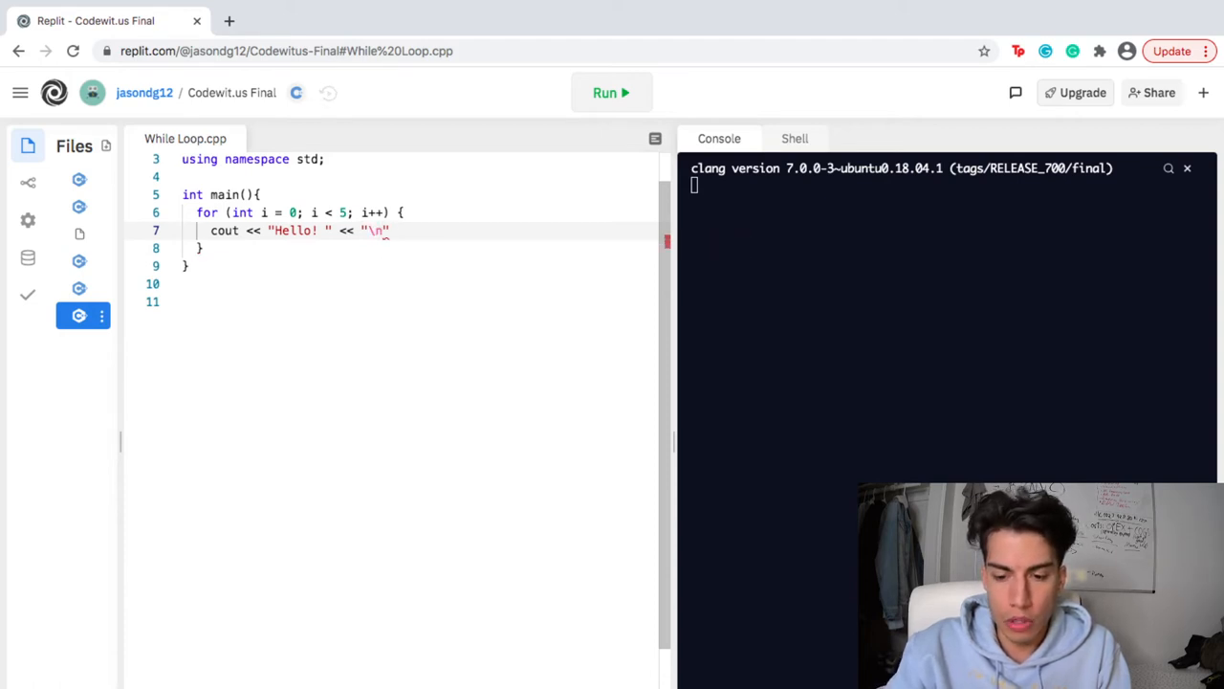
pyautogui.write(';')
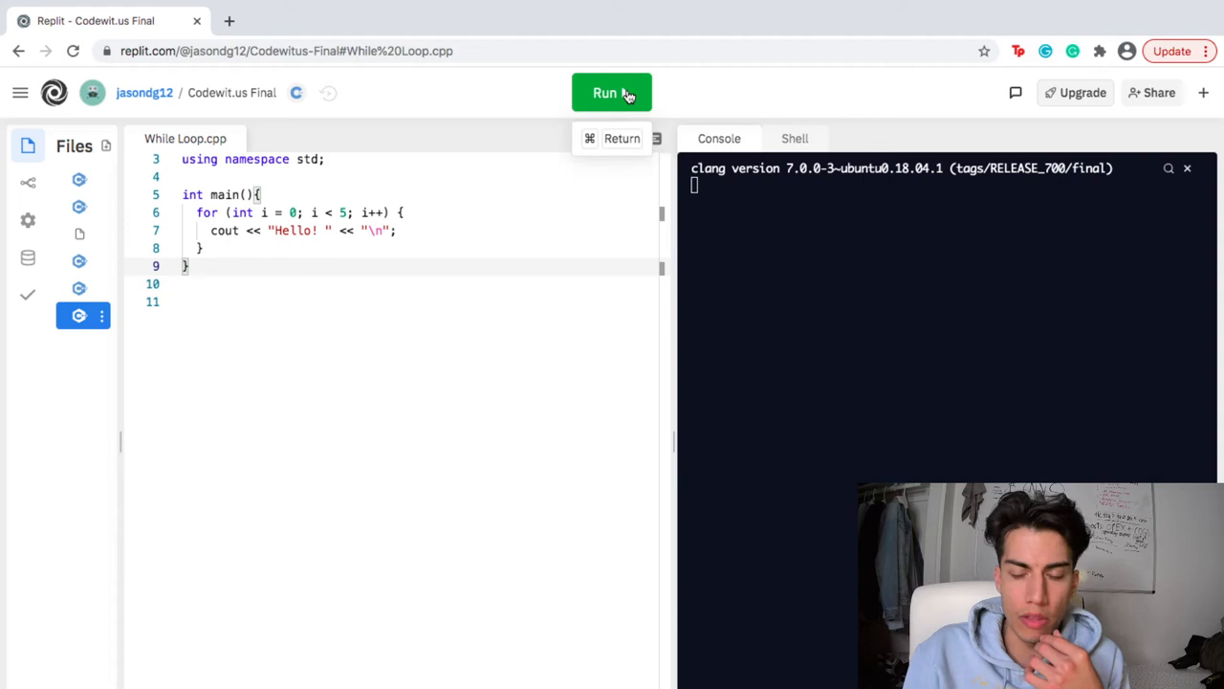
# Step: Run the program, stopping and rerunning it, until the console prints Hello! five times
pyautogui.click(613, 92)
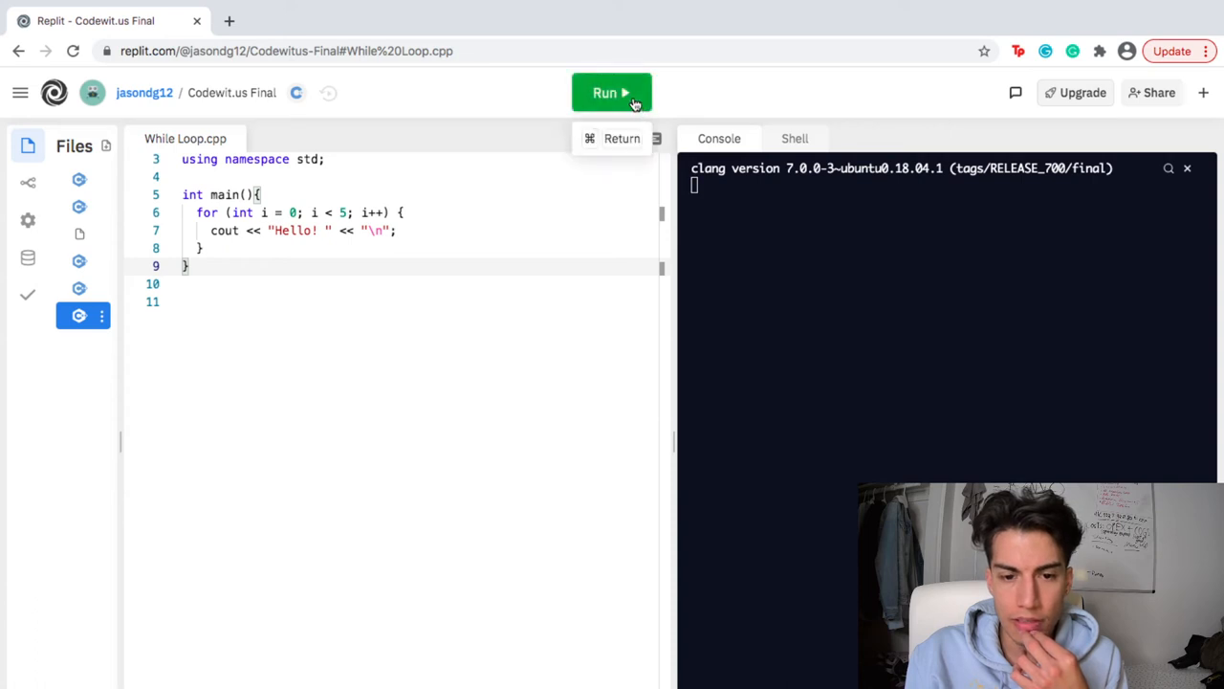
pyautogui.click(612, 92)
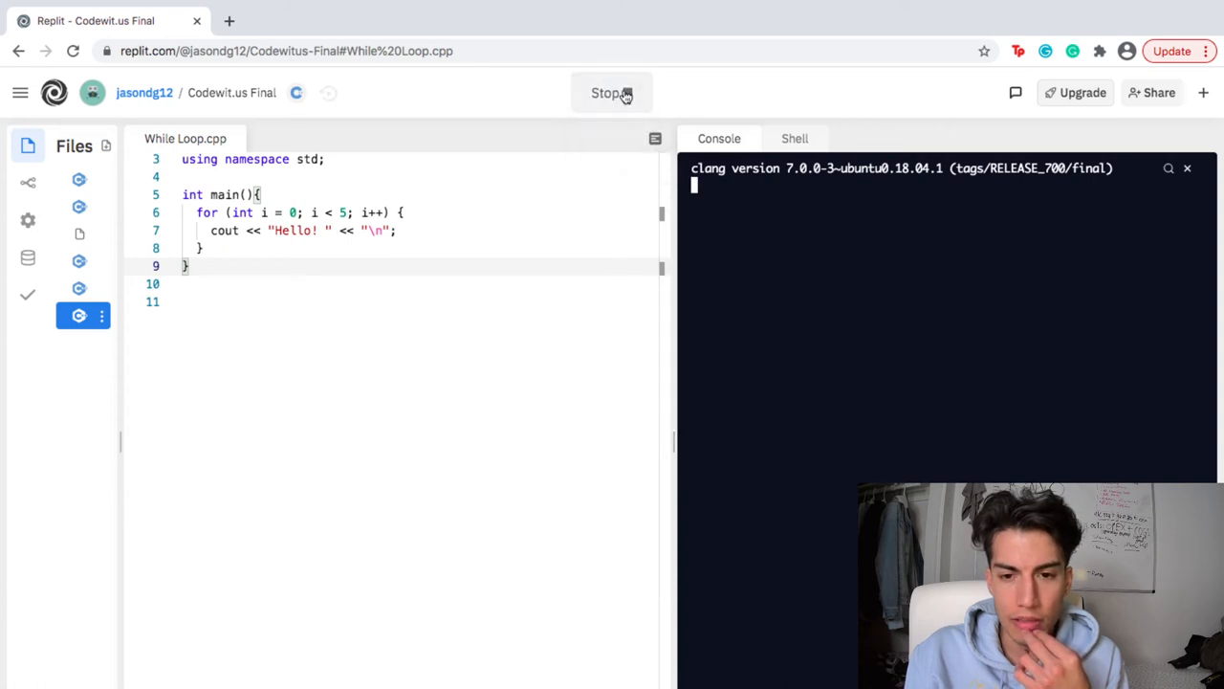
pyautogui.click(613, 91)
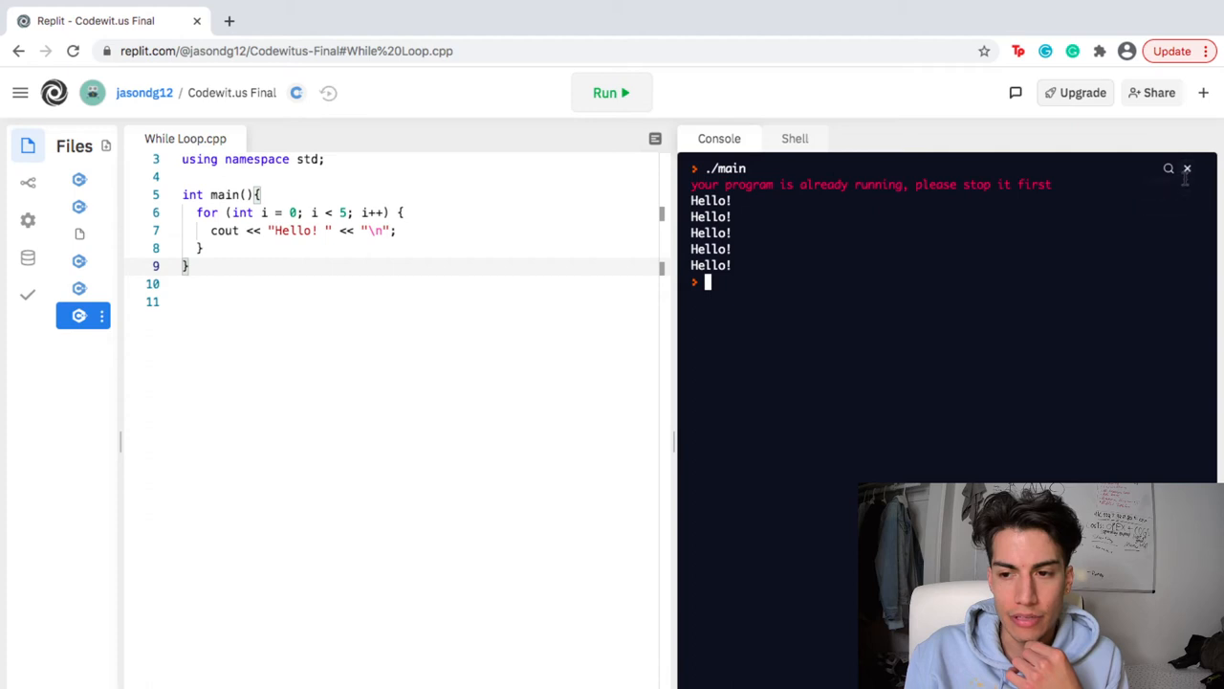
pyautogui.click(613, 92)
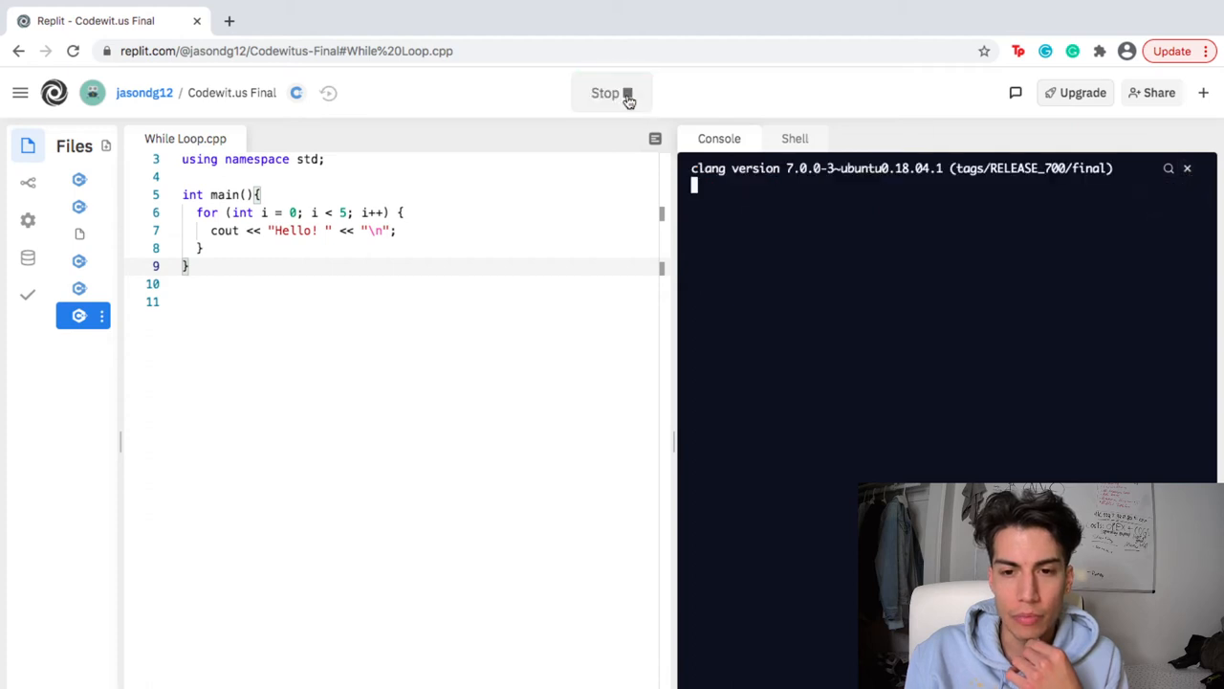
pyautogui.click(613, 92)
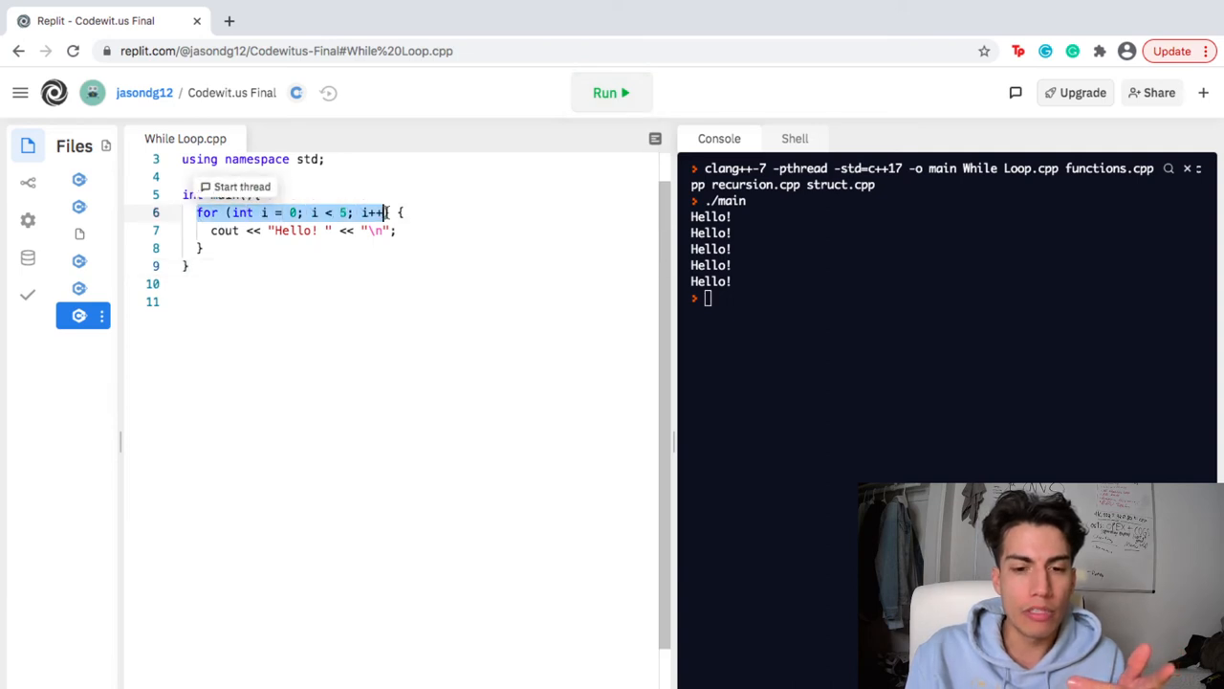
pyautogui.write(')')
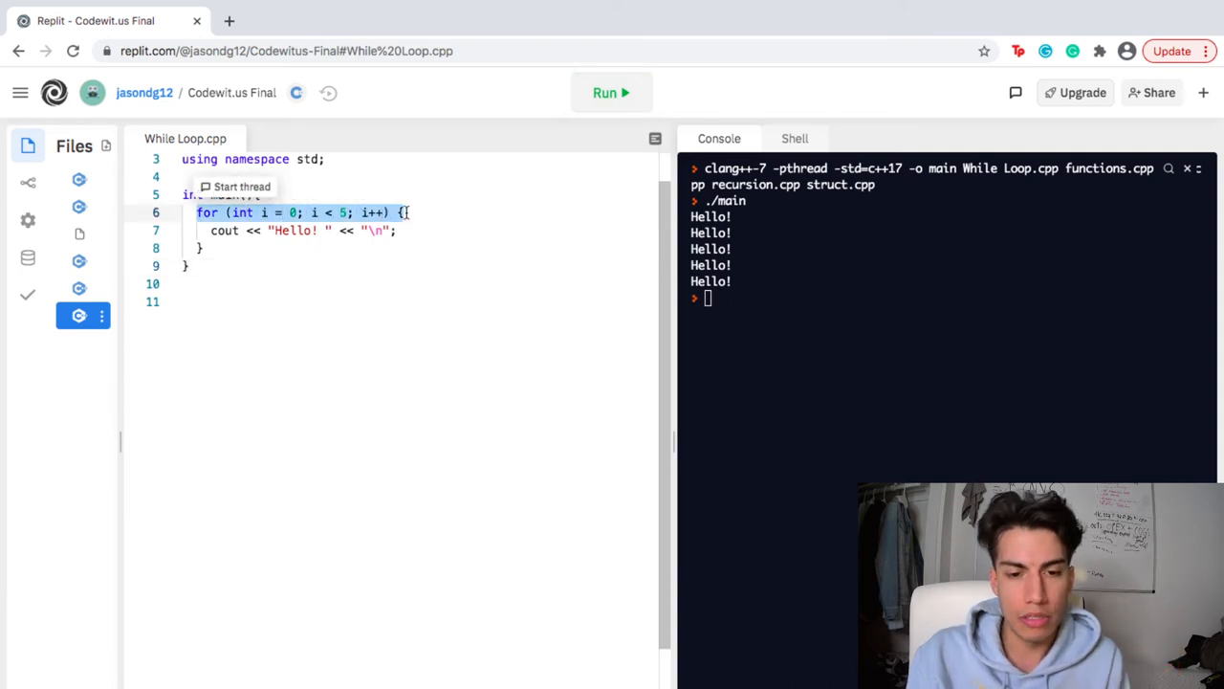